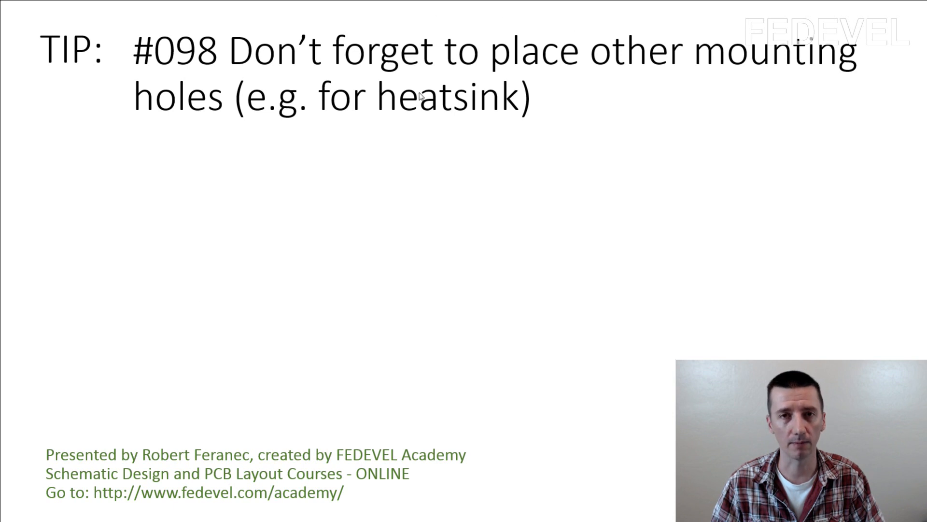
pyautogui.moveTo(358, 158)
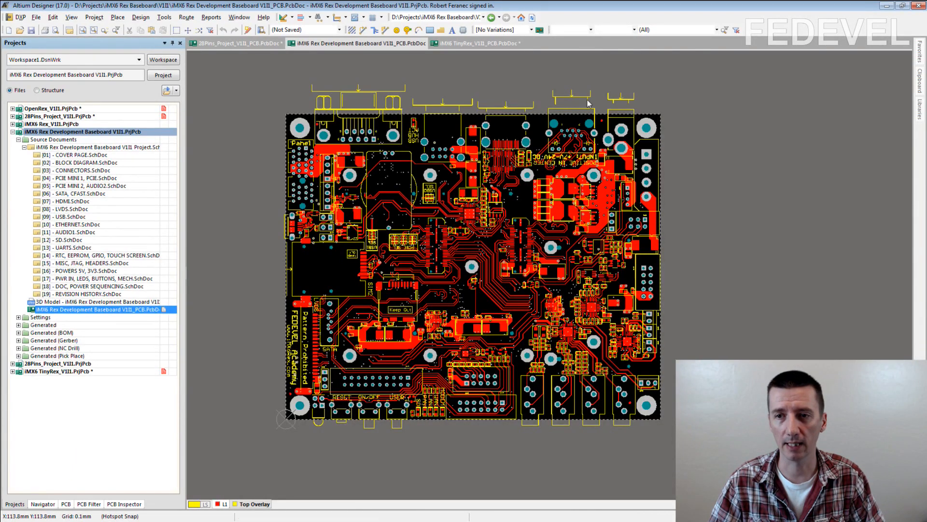
pyautogui.moveTo(224, 345)
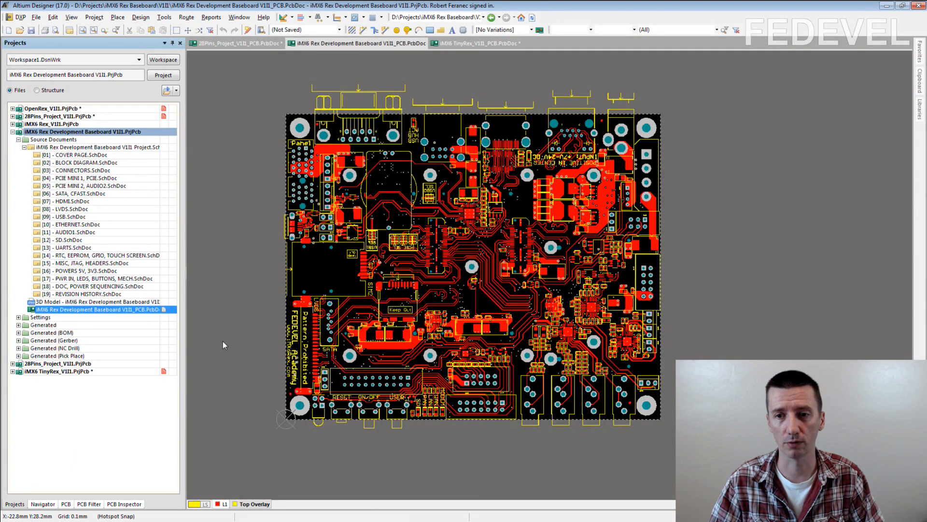
pyautogui.moveTo(179, 330)
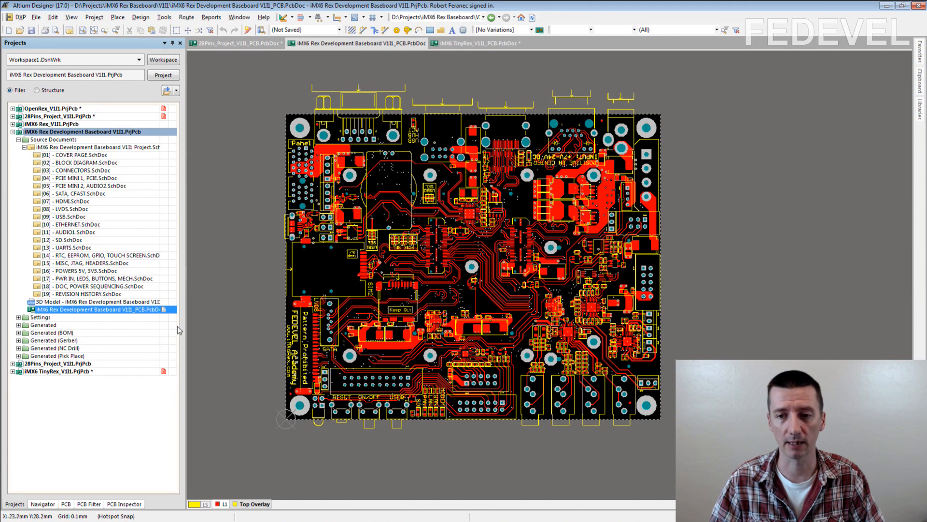
pyautogui.moveTo(287, 337)
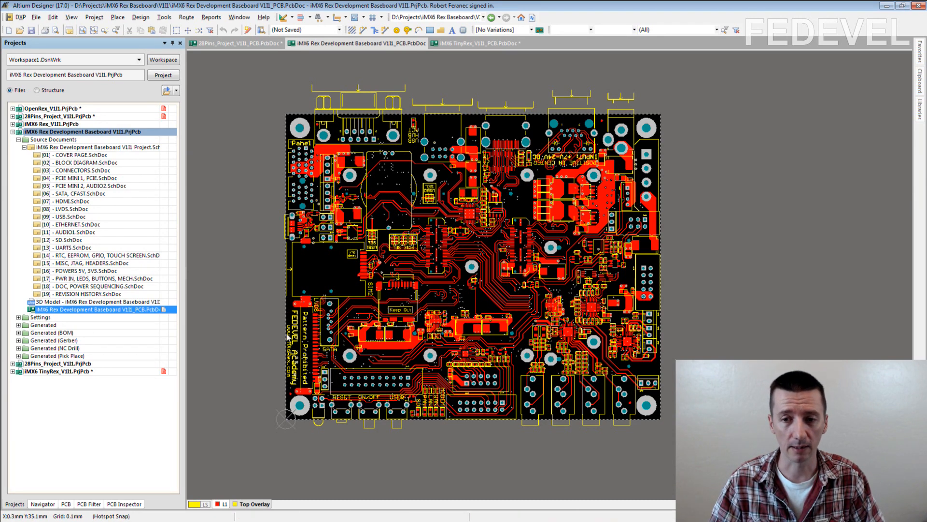
pyautogui.moveTo(579, 132)
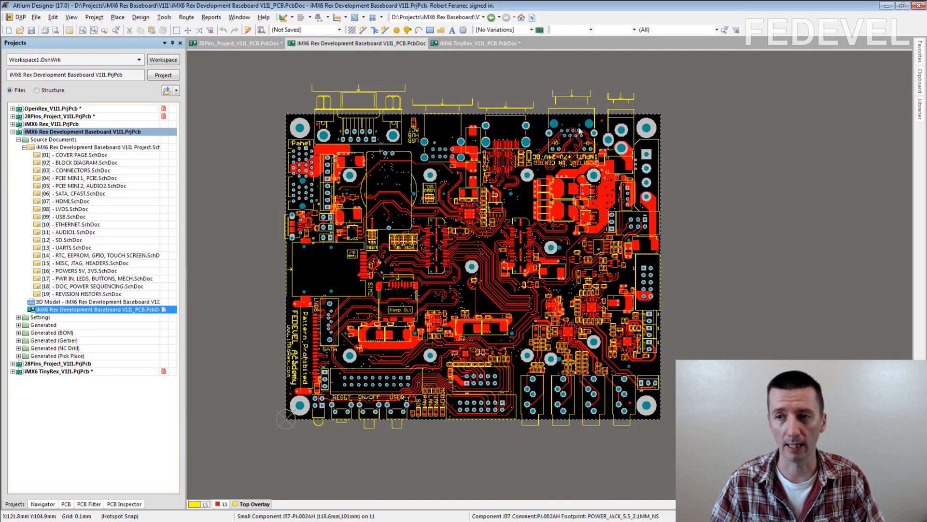
pyautogui.moveTo(248, 400)
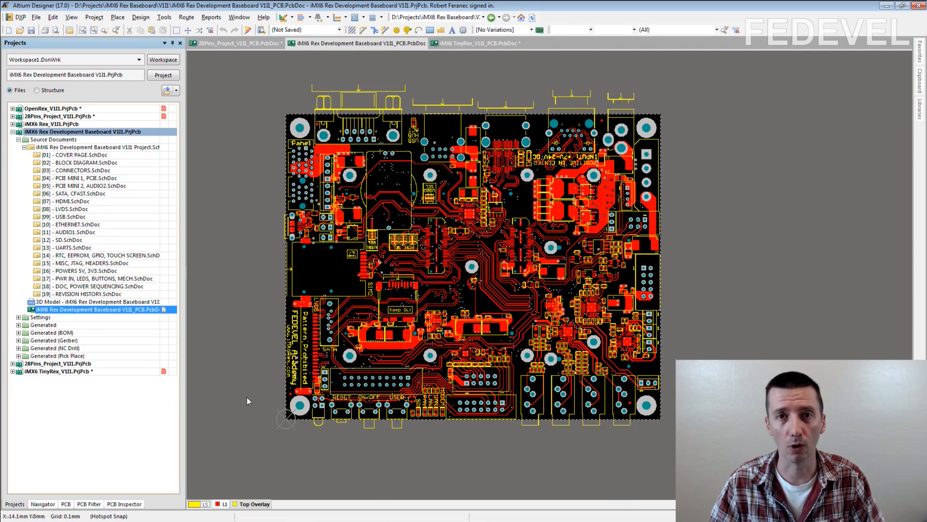
pyautogui.moveTo(350, 175)
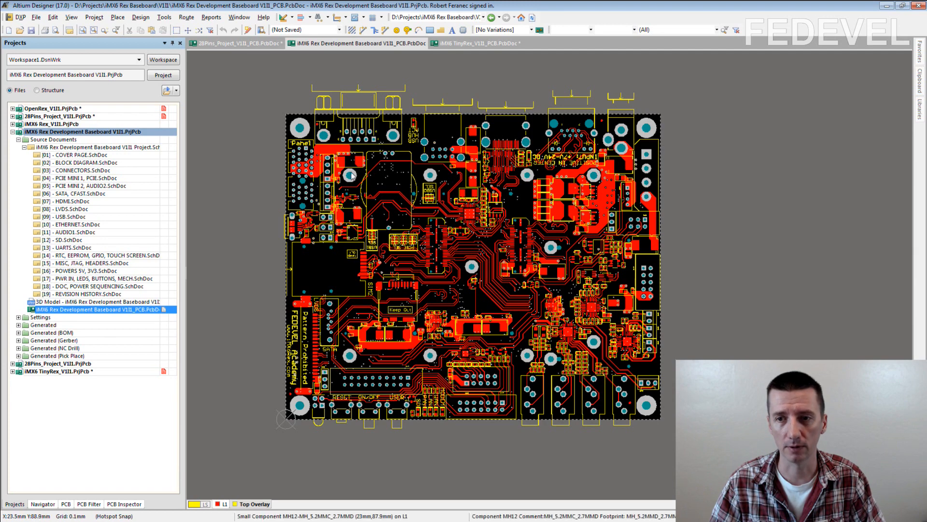
pyautogui.moveTo(604, 177)
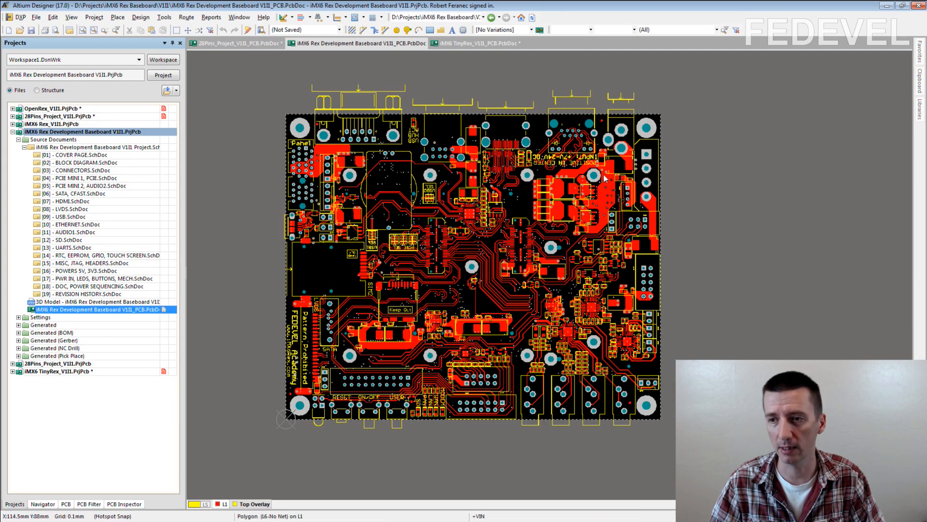
pyautogui.moveTo(355, 358)
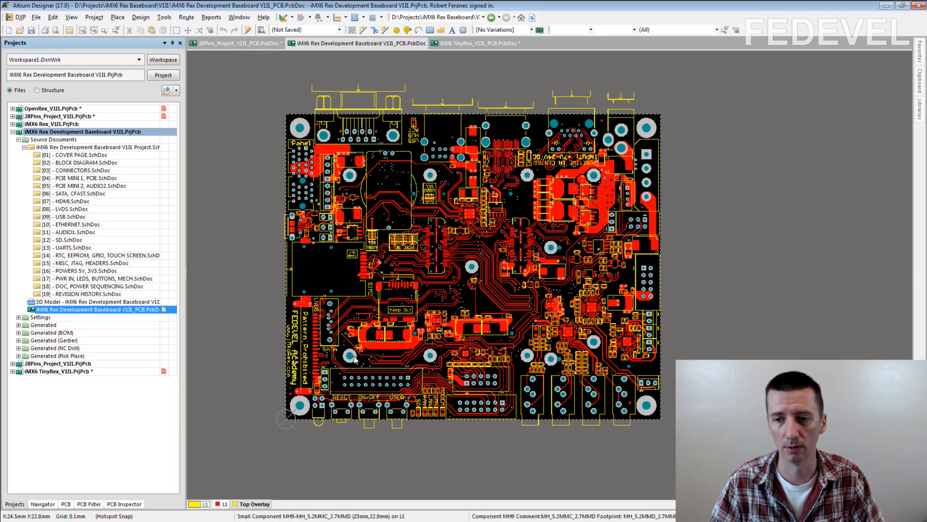
pyautogui.moveTo(430, 356)
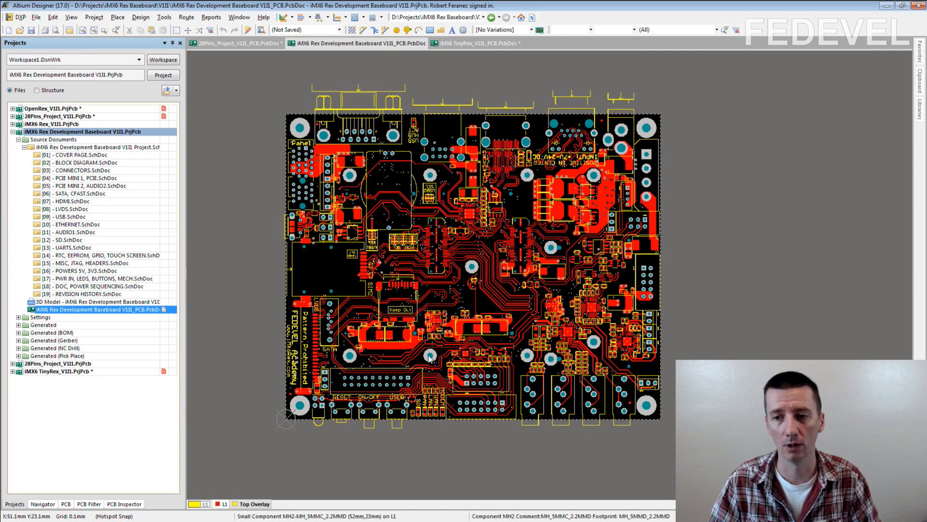
pyautogui.moveTo(351, 293)
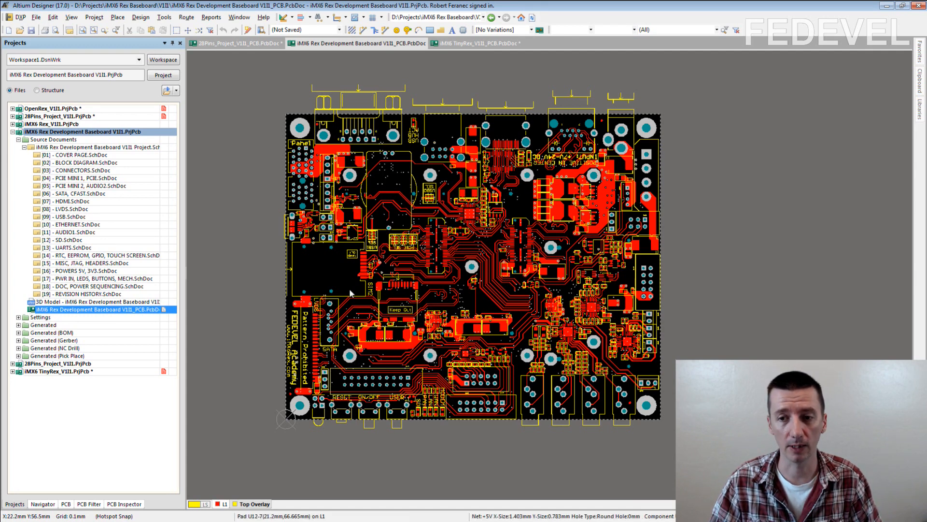
pyautogui.moveTo(545, 273)
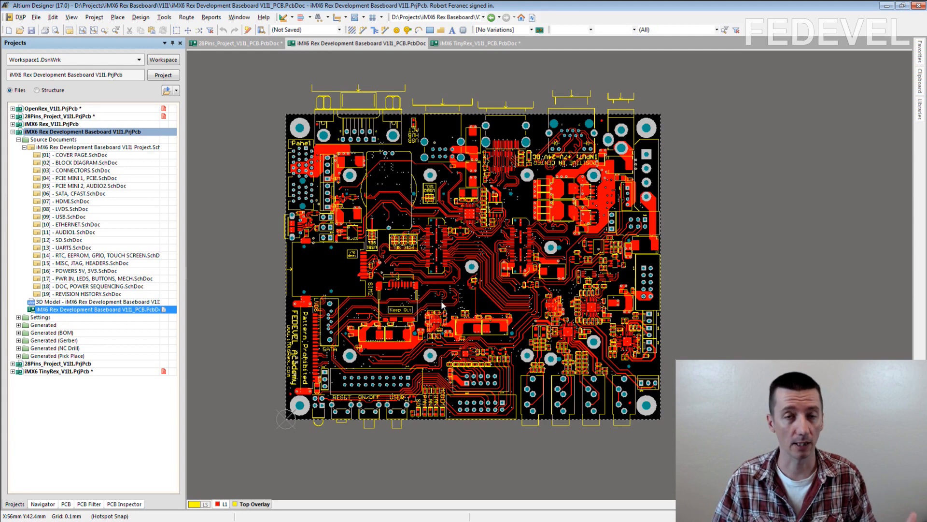
pyautogui.moveTo(443, 239)
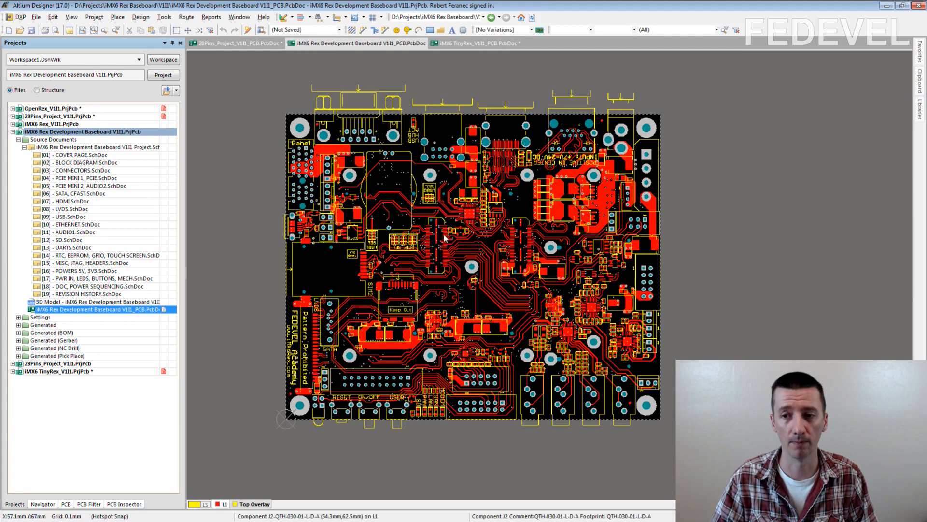
pyautogui.moveTo(447, 264)
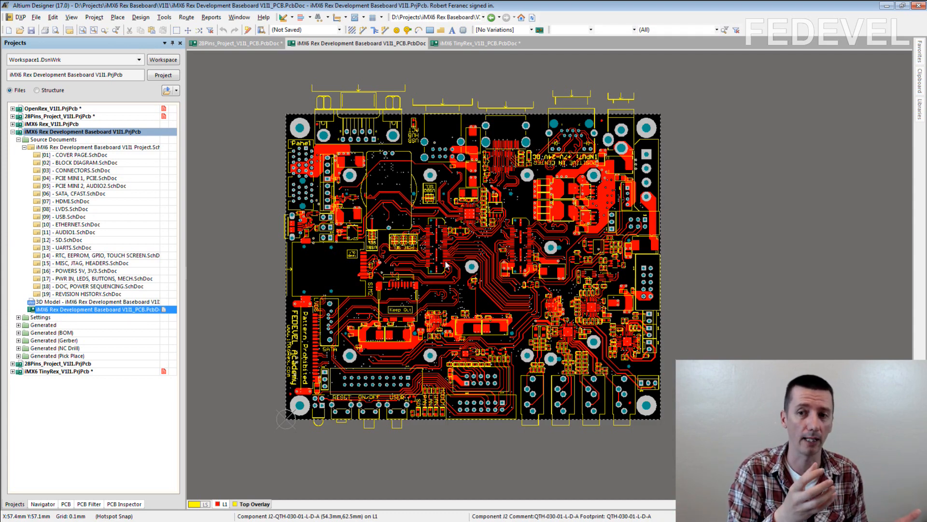
pyautogui.moveTo(474, 278)
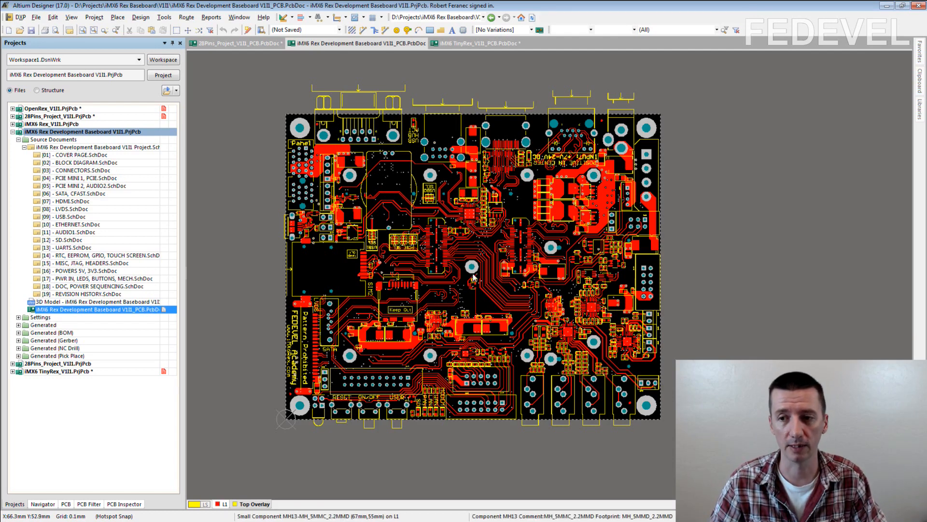
pyautogui.moveTo(473, 267)
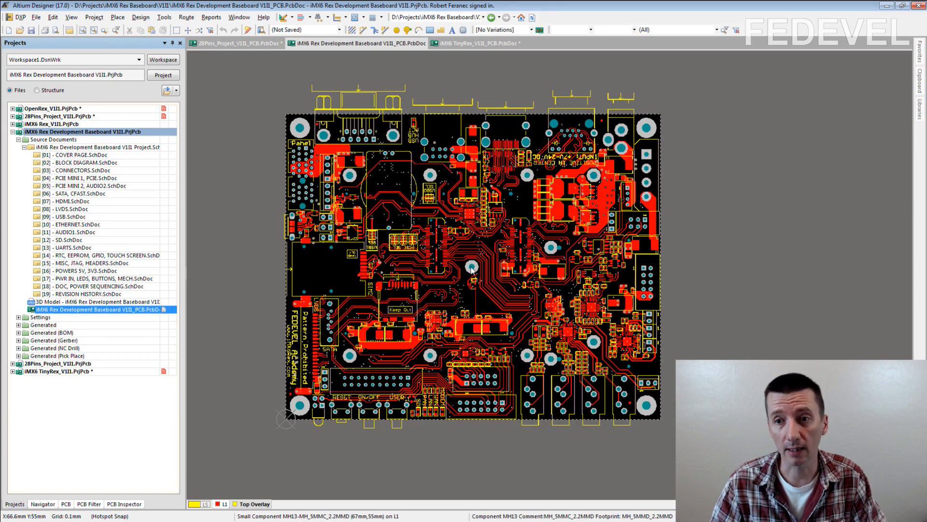
pyautogui.moveTo(621, 176)
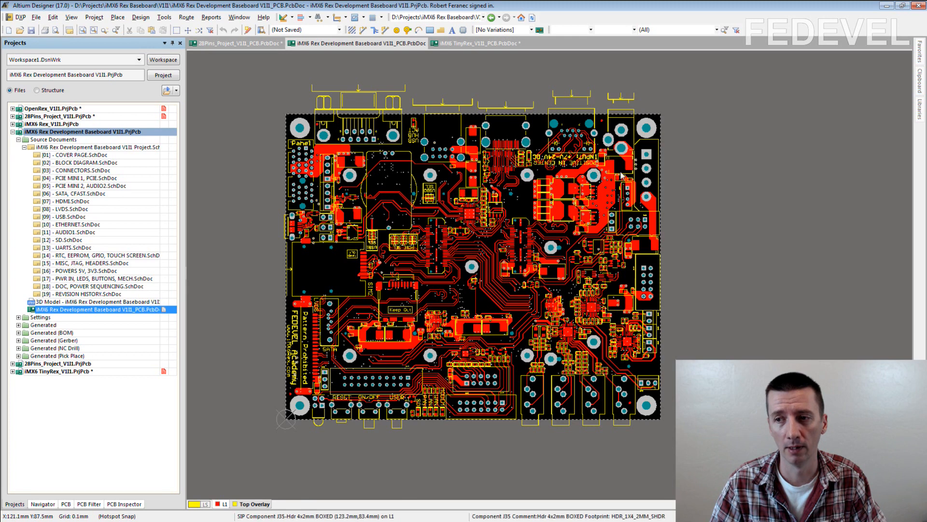
pyautogui.moveTo(508, 199)
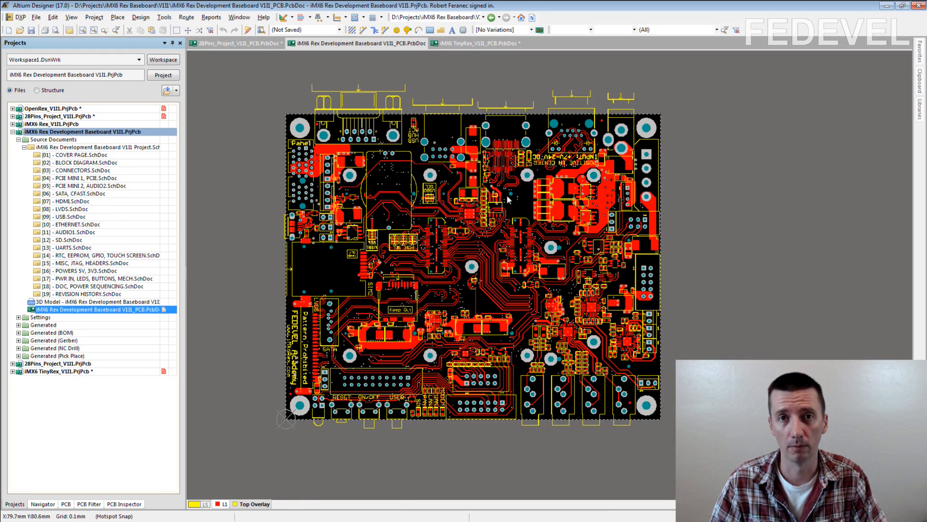
pyautogui.moveTo(604, 226)
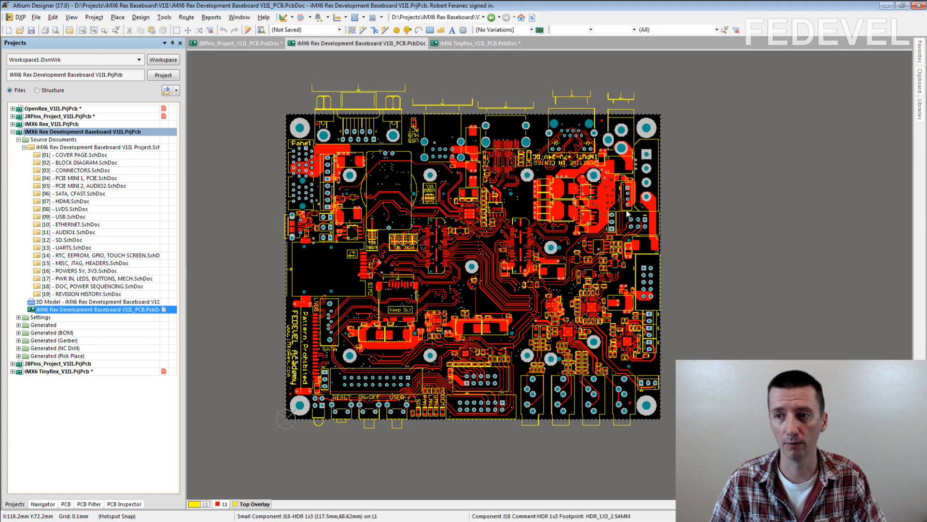
pyautogui.moveTo(383, 366)
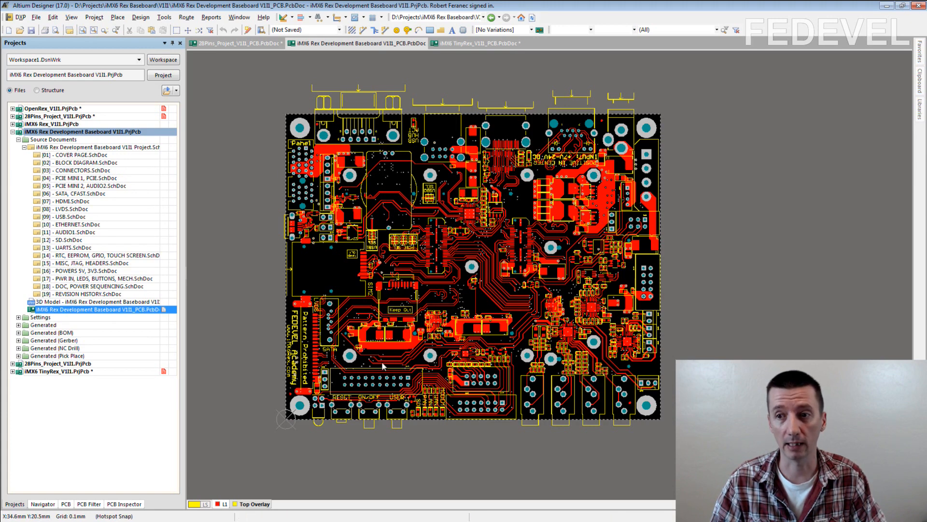